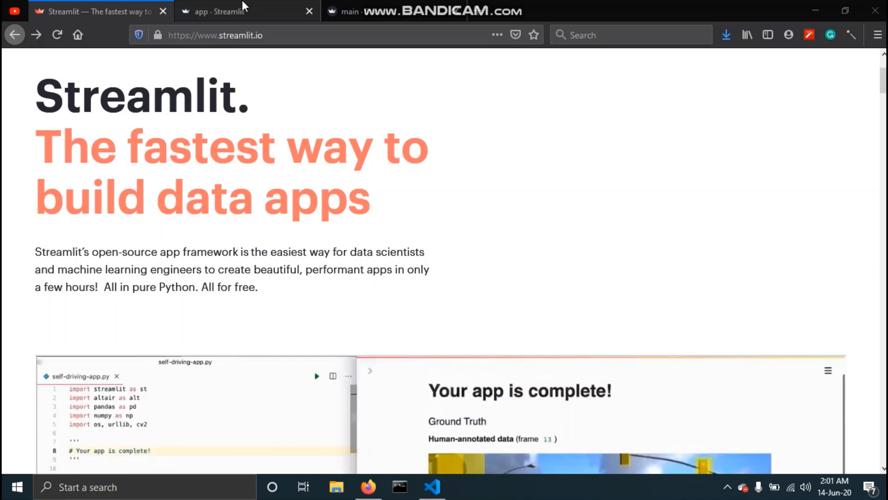
Step: Switch to the running Experience vs Salary app at localhost:8502 in Firefox
click(248, 11)
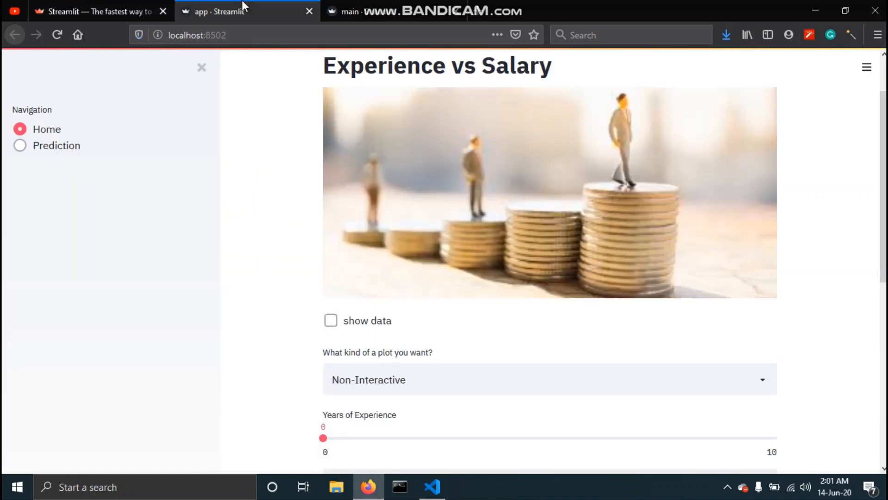
mouse_move(389, 325)
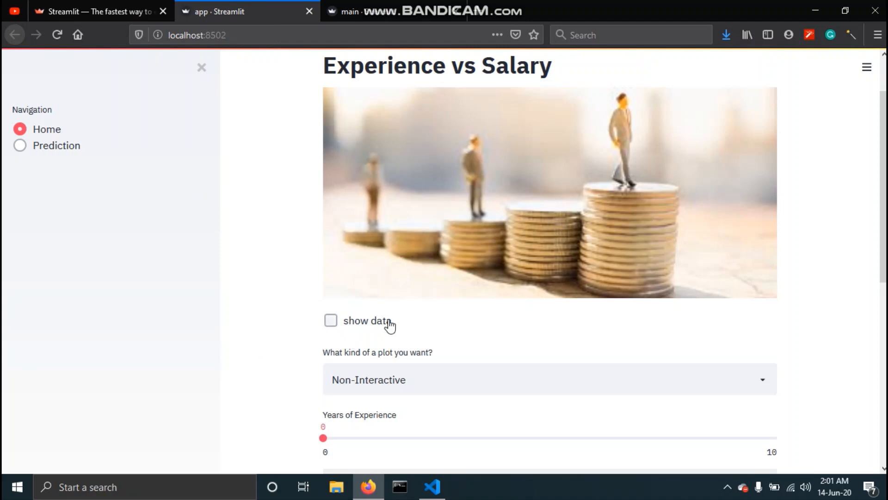
Step: Briefly show the raw data table, then filter the chart to 2+ years of experience
click(330, 320)
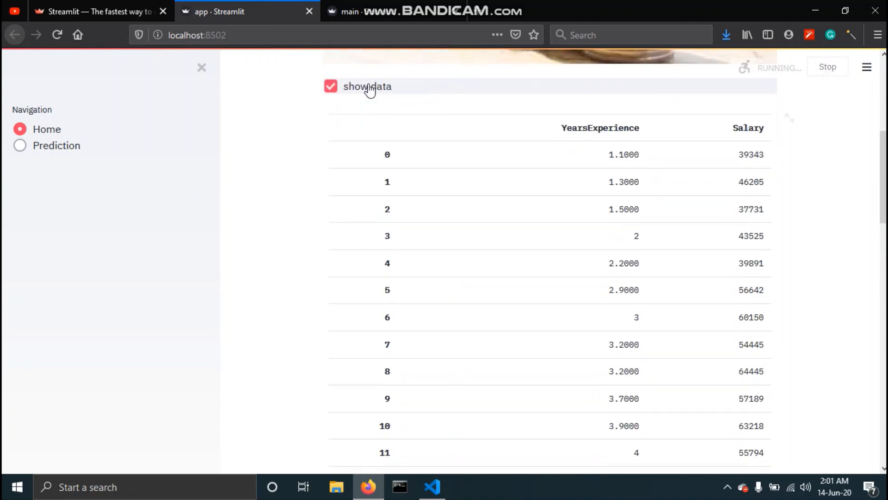
click(331, 86)
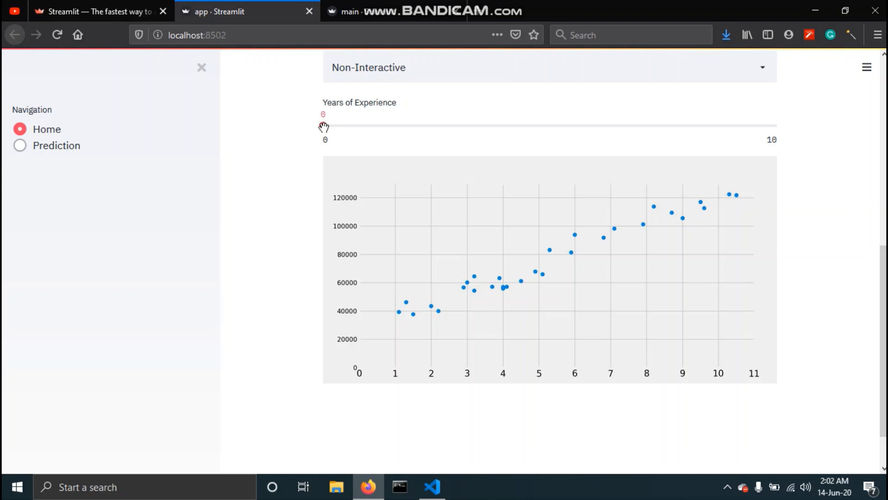
drag(323, 125, 369, 125)
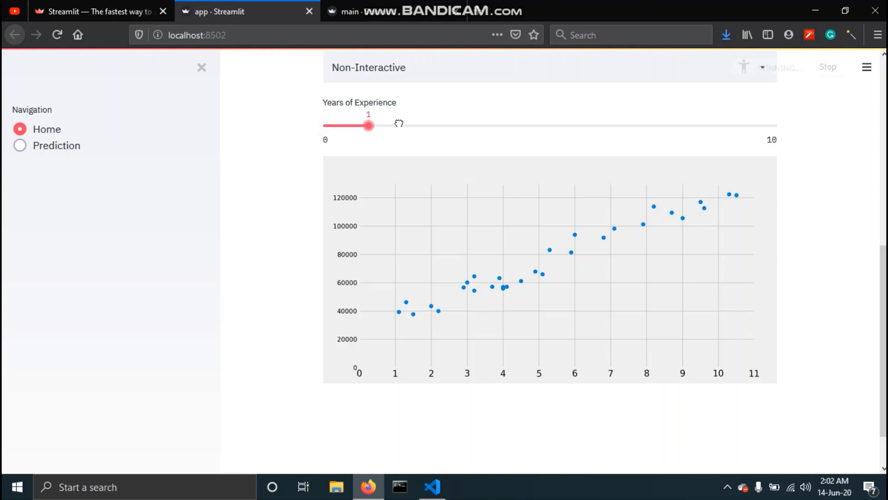
drag(369, 125, 414, 125)
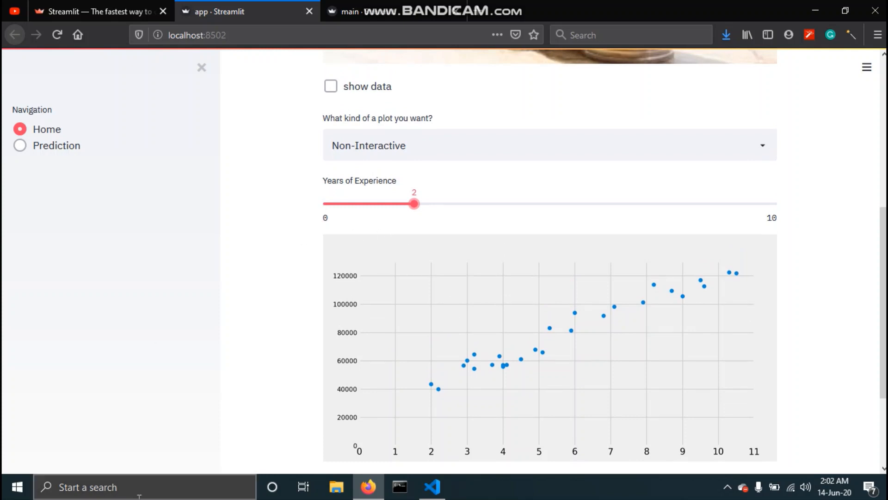
Step: Switch the chart to the Interactive plot and go to the app's Prediction page
click(546, 145)
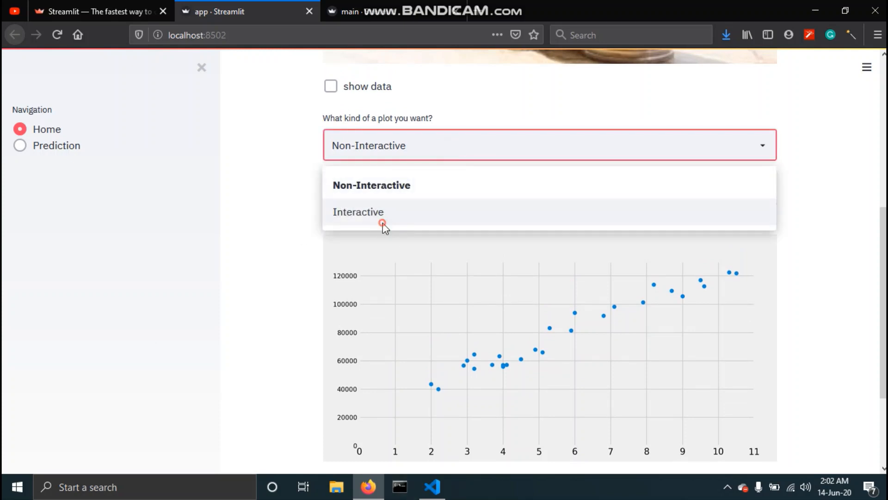
click(357, 211)
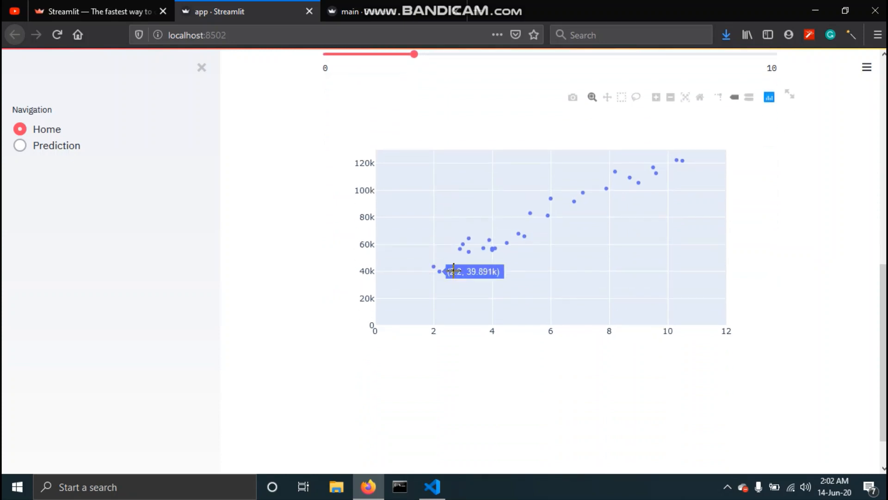
mouse_move(310, 306)
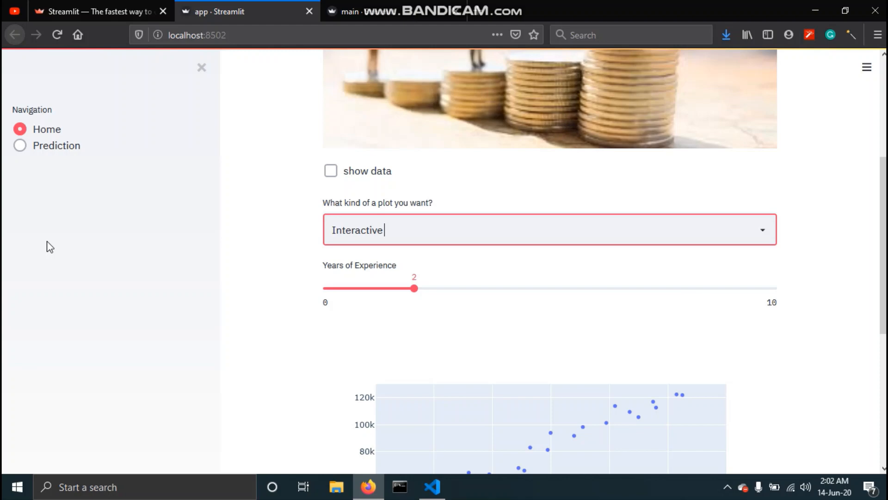
click(20, 145)
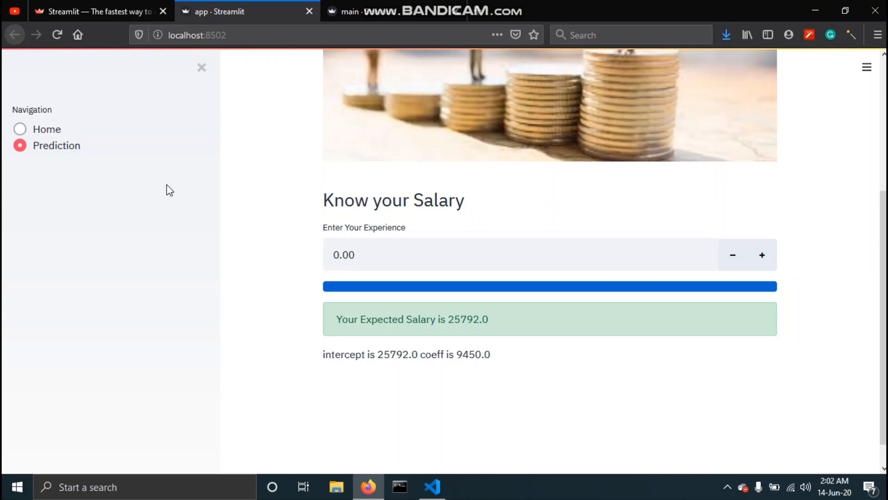
Step: Enter 2 years of experience to get an expected salary of 44692.0
click(444, 254)
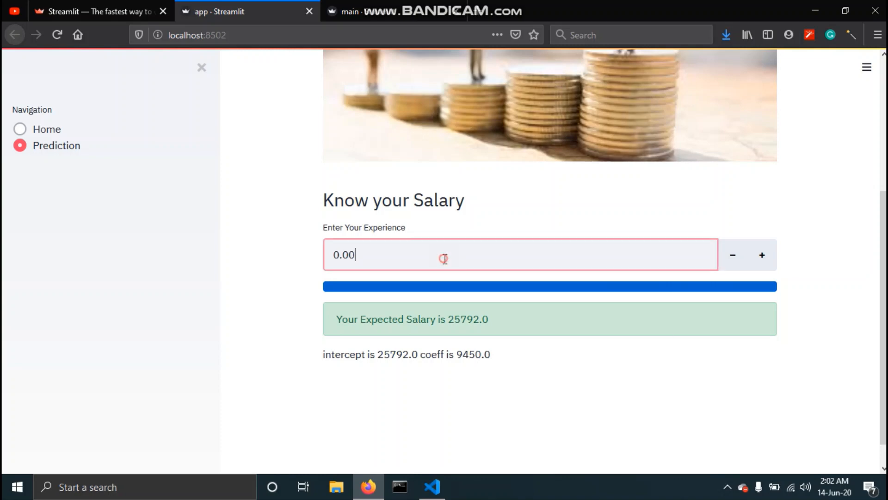
text(2)
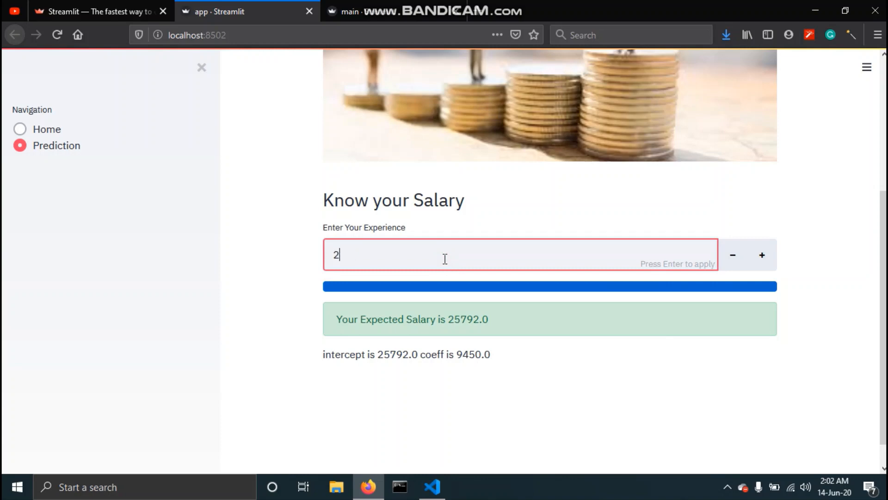
mouse_move(680, 297)
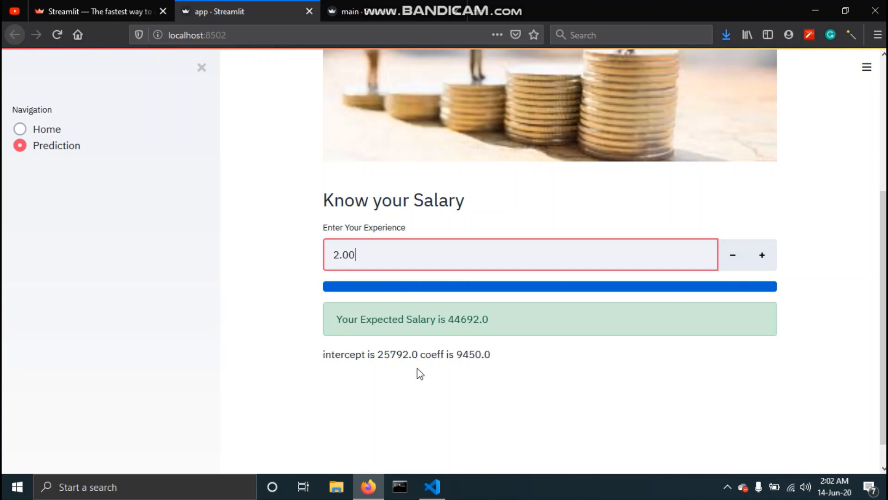
triple_click(412, 319)
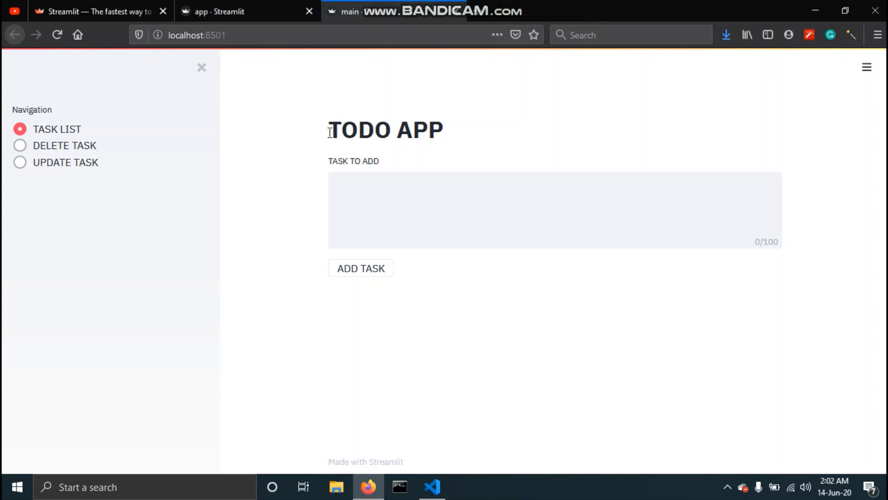
Step: Add a task named 'task', update task 1's text to 'updated', and return to the task list
click(360, 187)
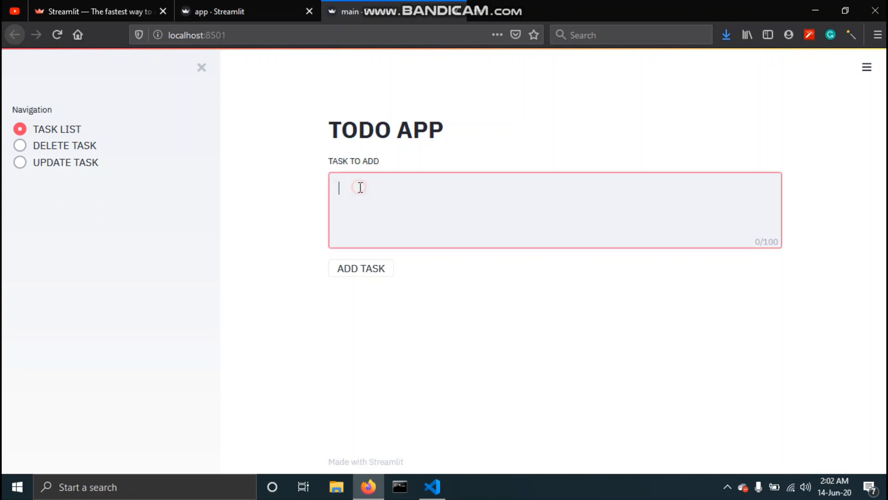
text(task)
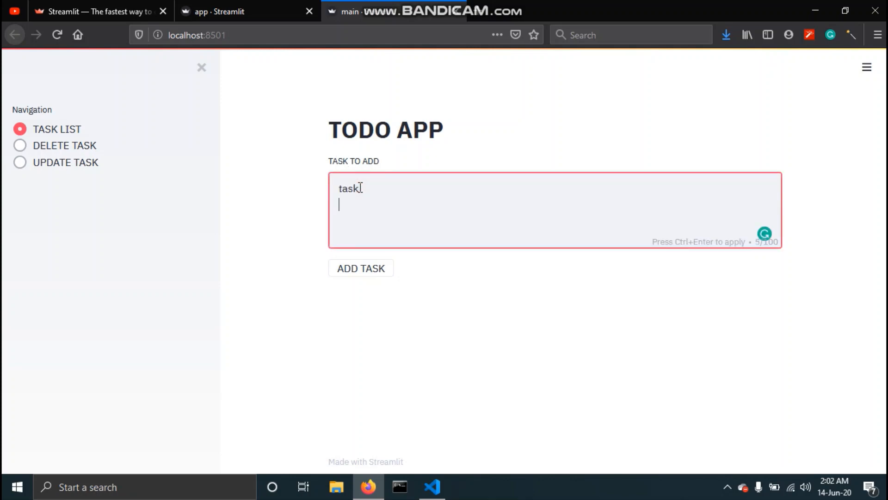
click(361, 268)
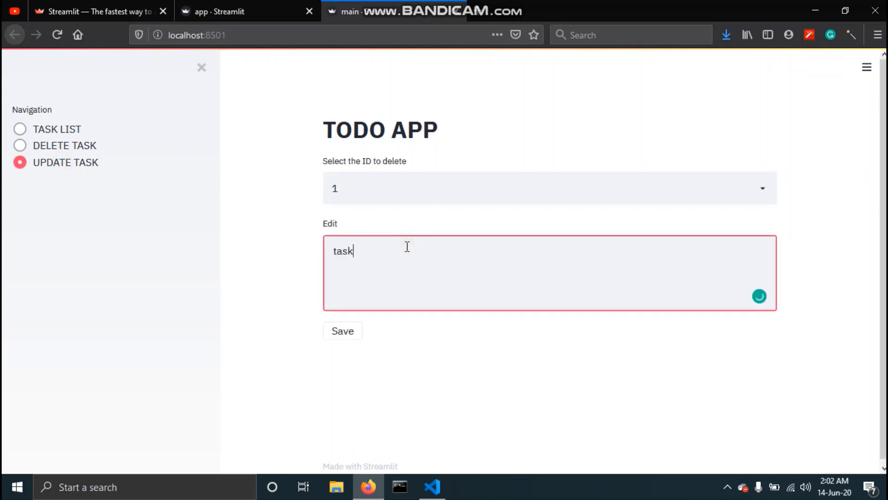
text(updated)
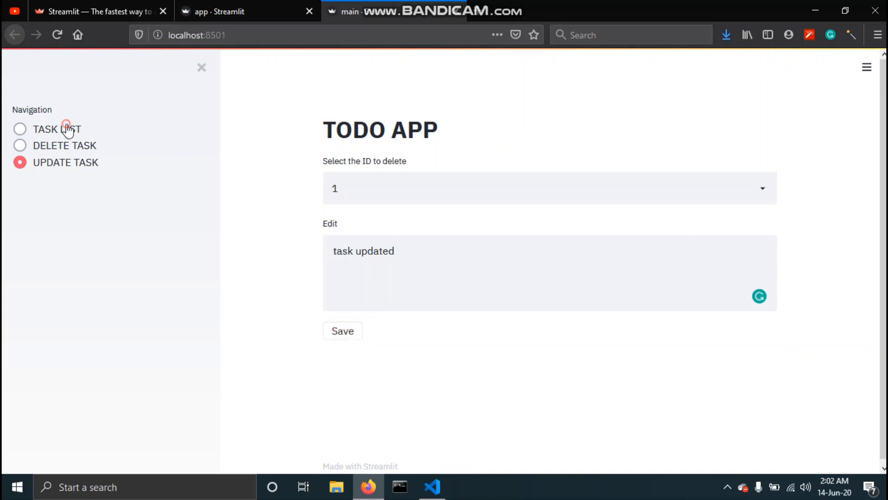
click(20, 129)
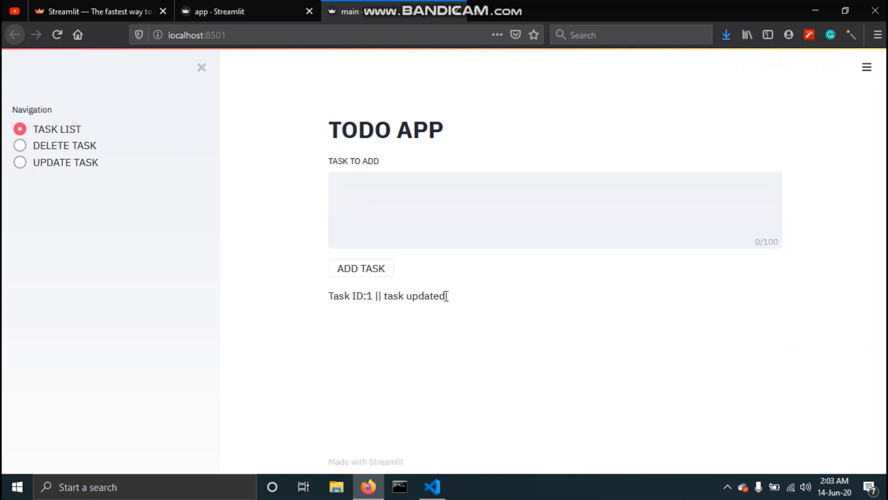
mouse_move(84, 175)
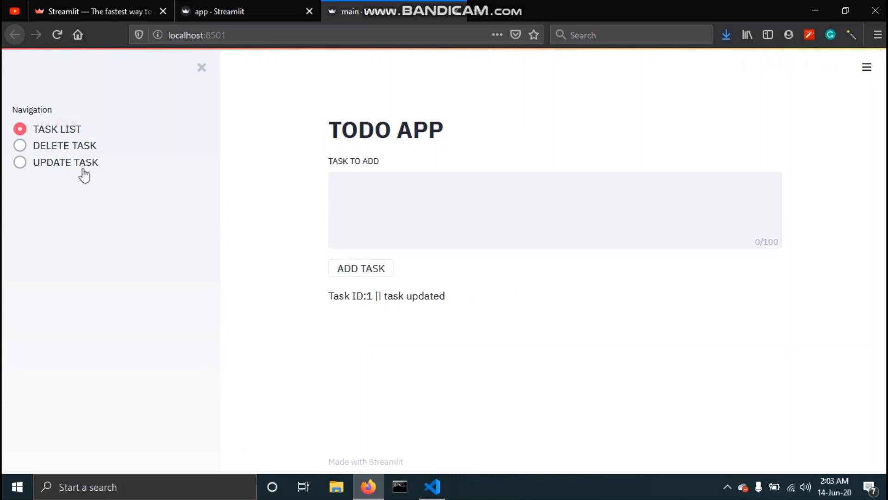
Step: Delete task 1 leaving the list empty, then bring up a Command Prompt window
click(20, 145)
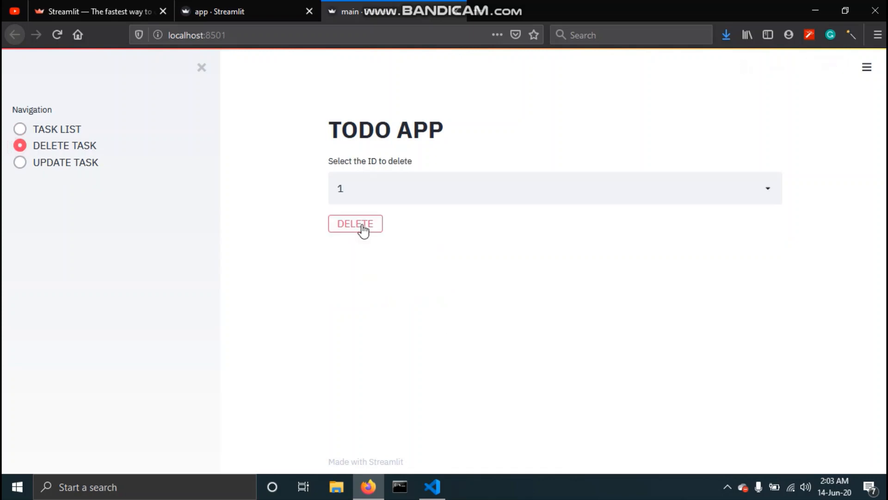
click(355, 223)
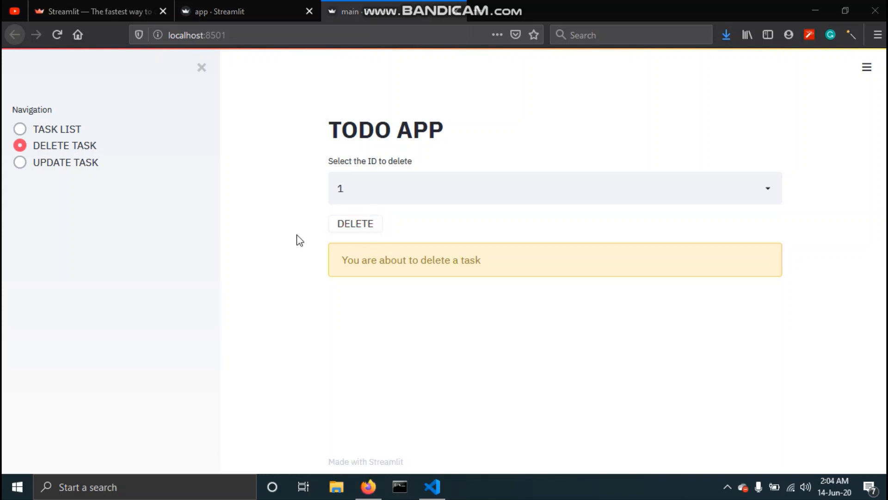
click(19, 129)
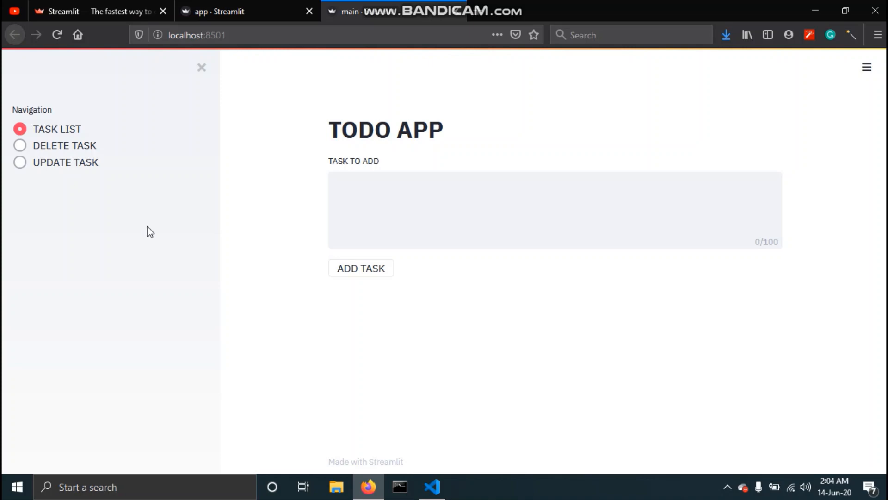
mouse_move(454, 491)
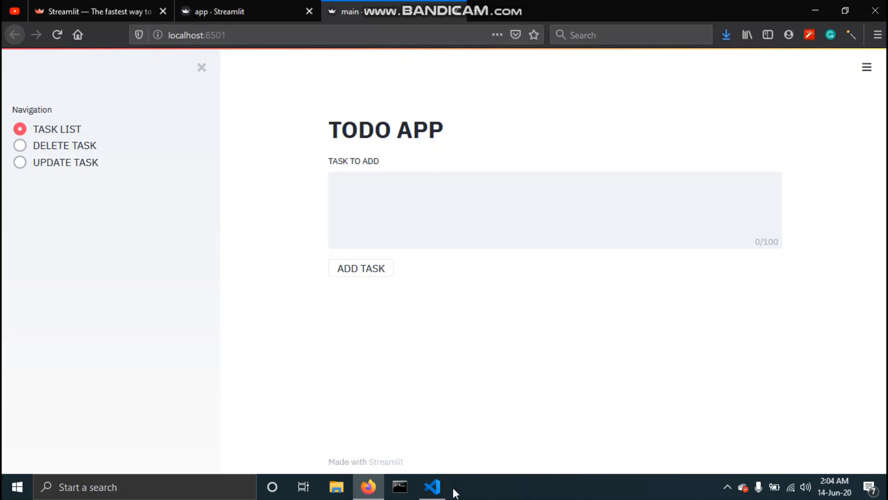
click(400, 487)
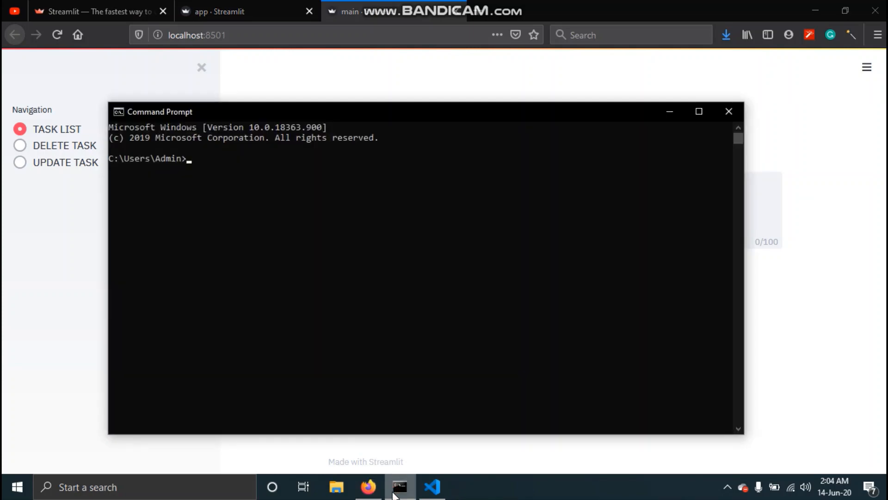
Step: Run pip install streamlit, confirming every requirement is already satisfied
text(pip instak)
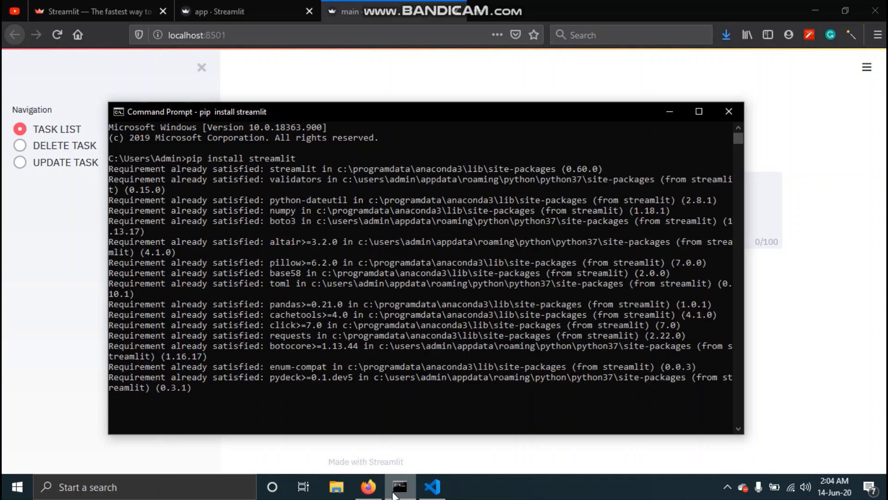
scroll(down, 3)
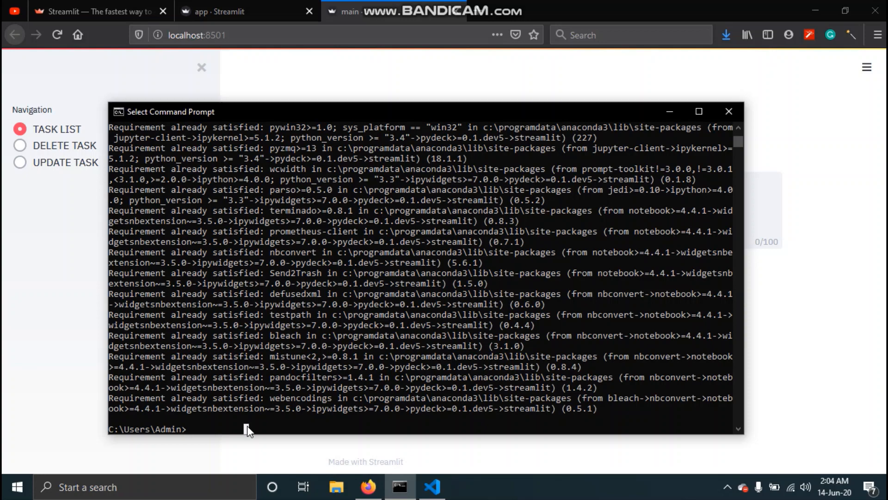
text(streaml)
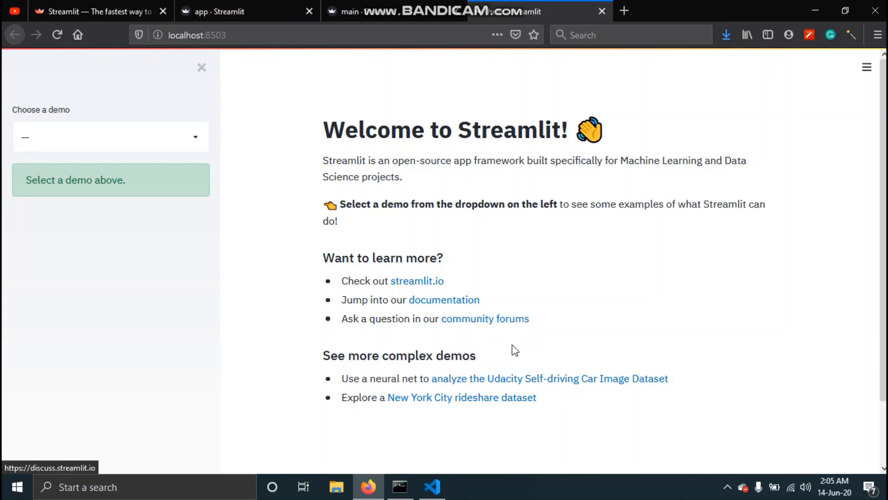
mouse_move(491, 334)
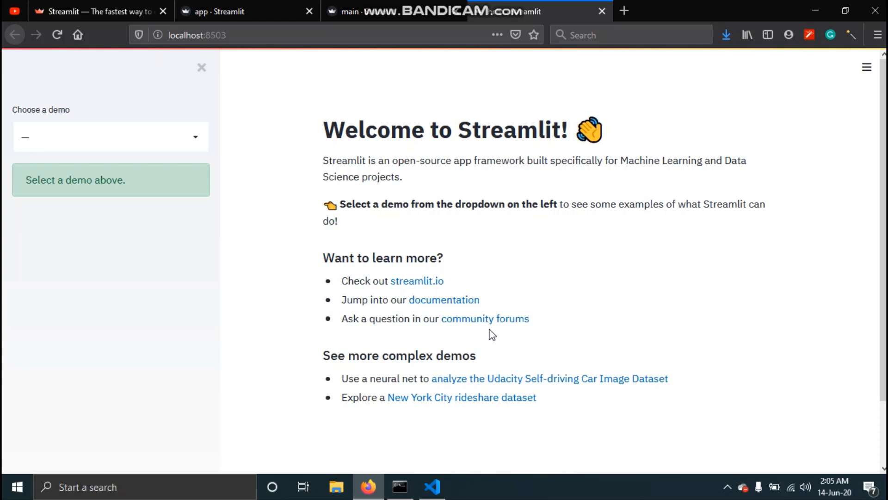
mouse_move(489, 342)
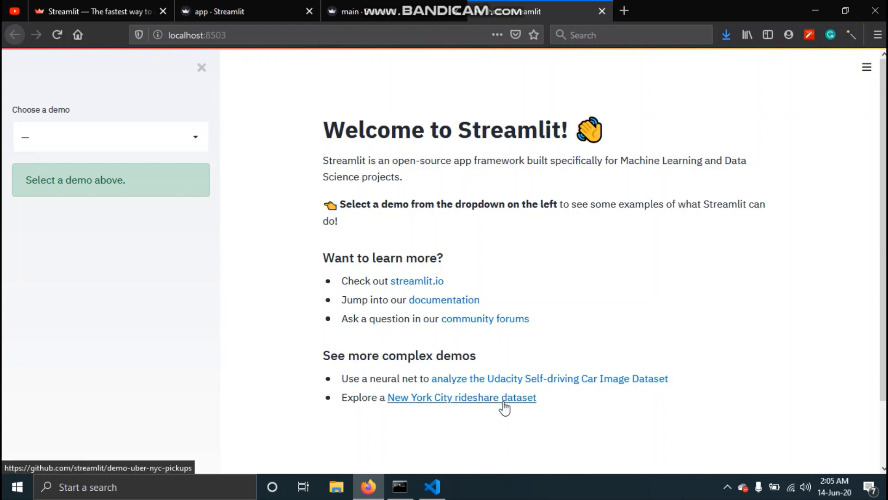
mouse_move(512, 413)
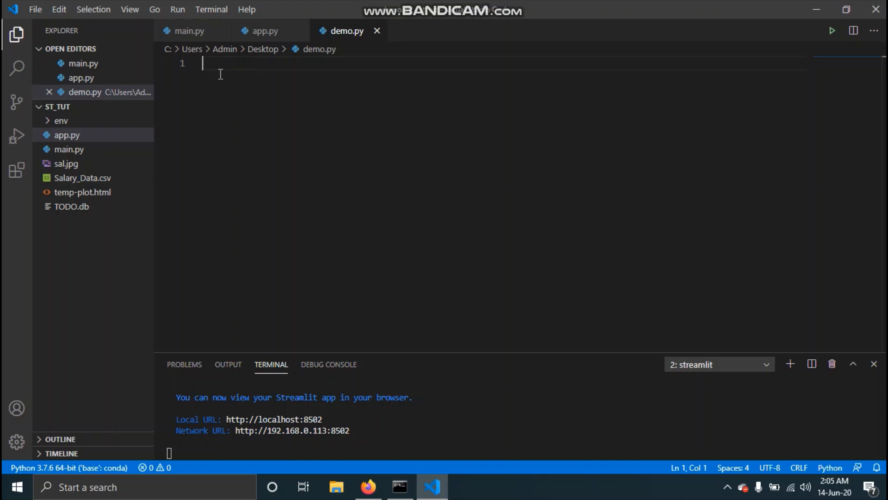
Step: Write demo.py with import streamlit as st and st.title("Hello streamlit")
click(16, 35)
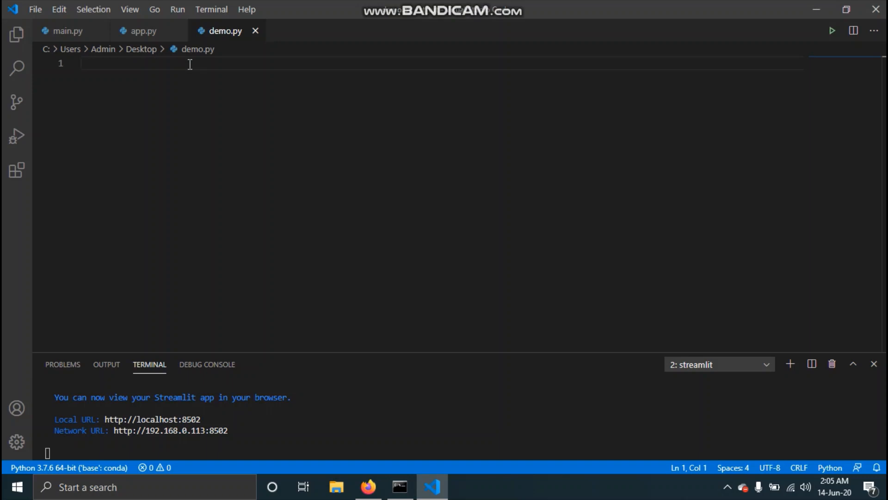
text(import)
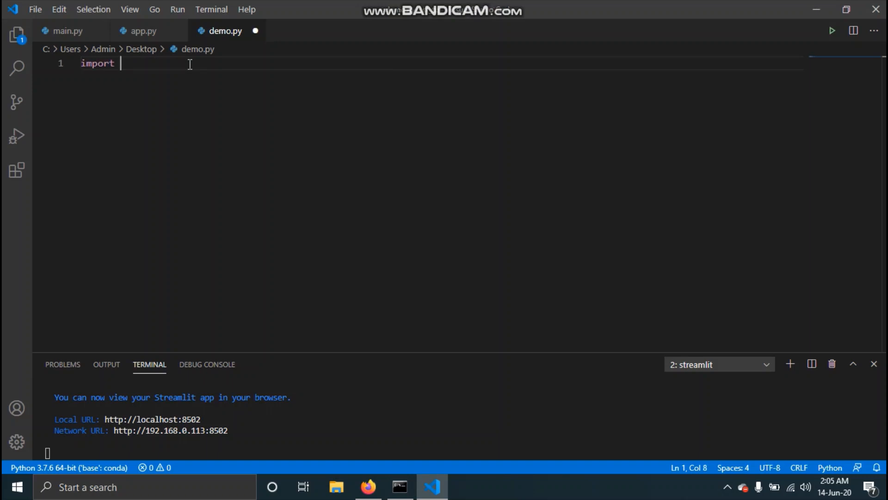
text(streamlit)
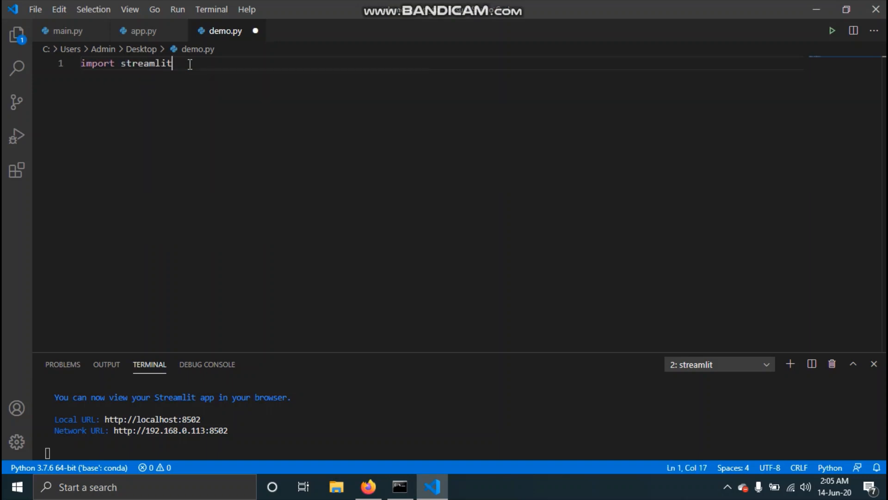
text(as st)
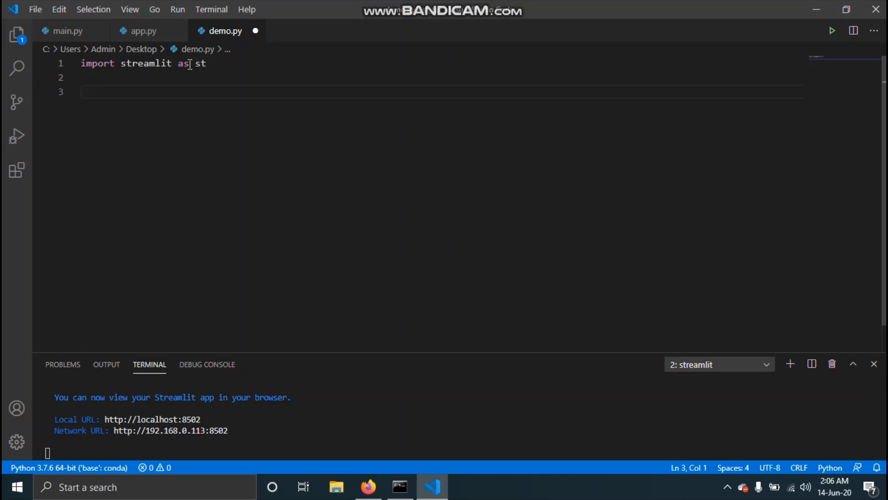
text(st)
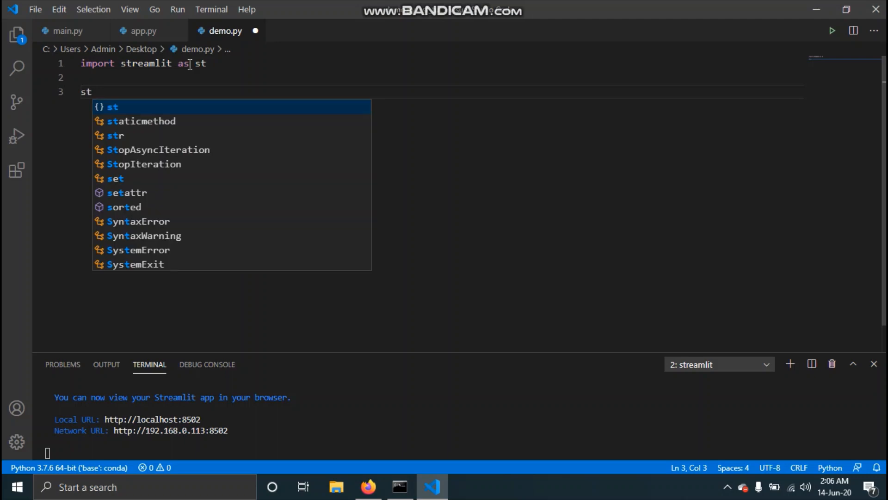
text(.title()
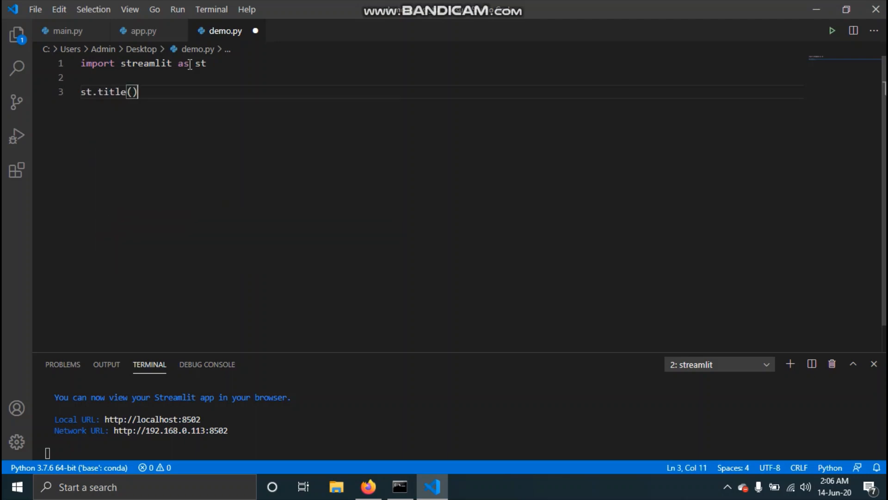
text("Hello streamli)
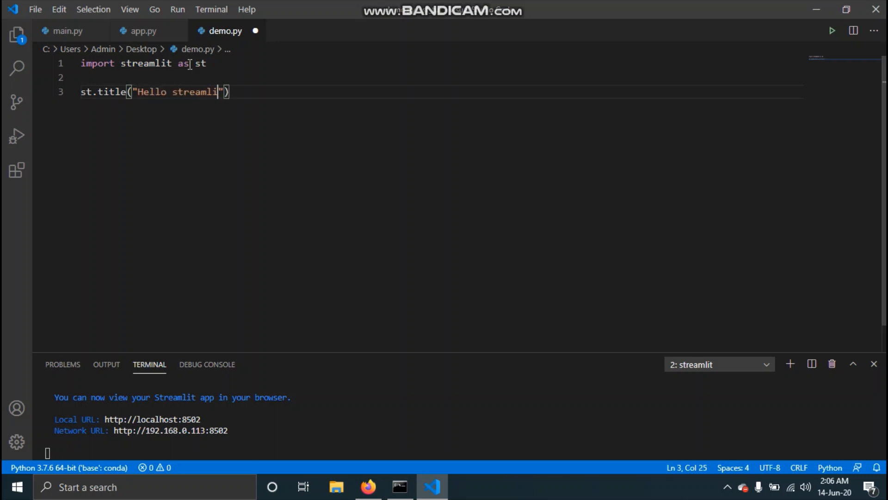
text(t)
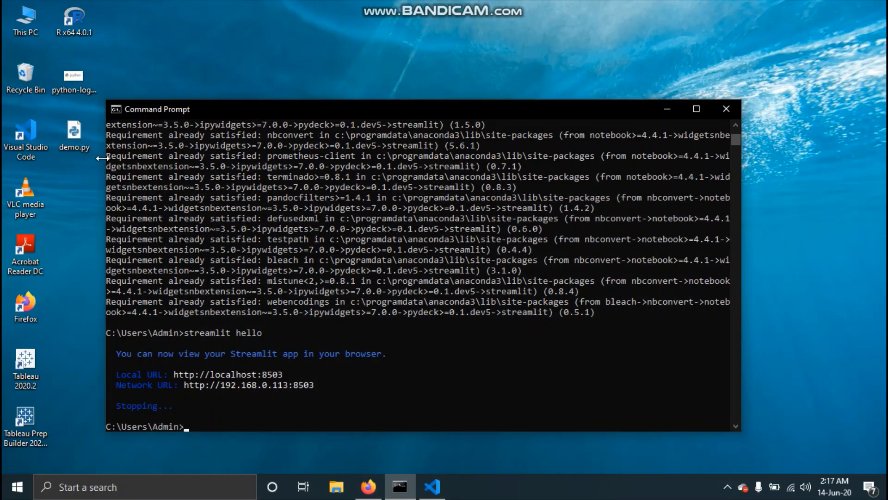
Step: cd into Desktop and run streamlit run demo.py, showing 'Hello streamlit' at localhost:8503
text(cd)
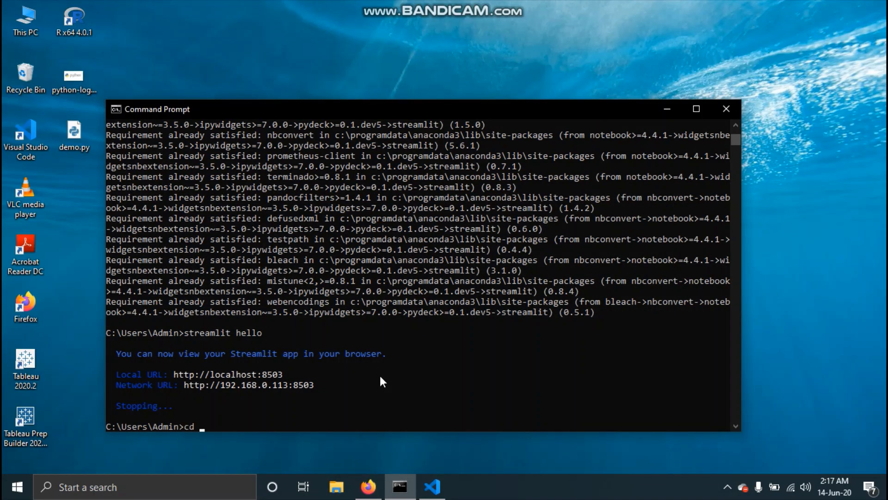
text(dek)
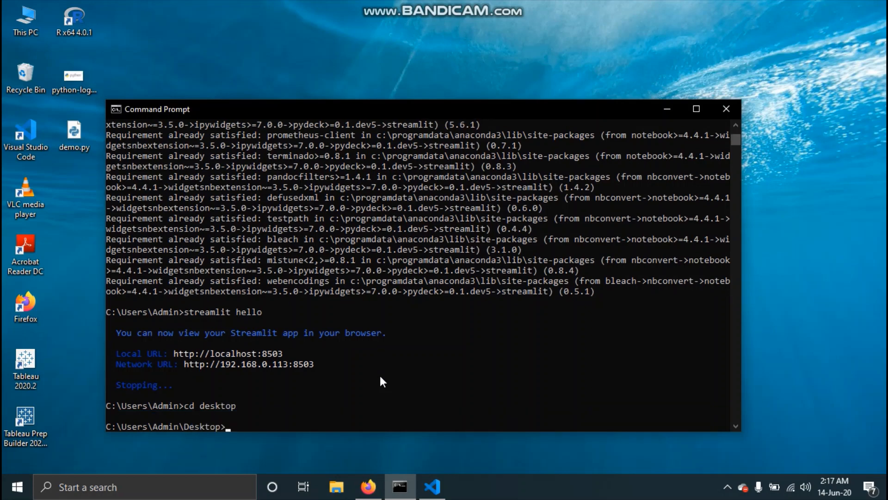
text(streamlit ru)
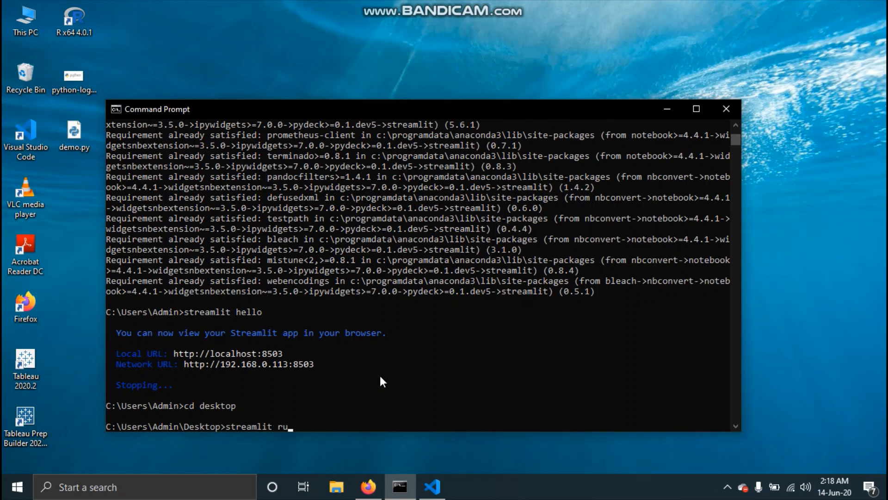
text(n)
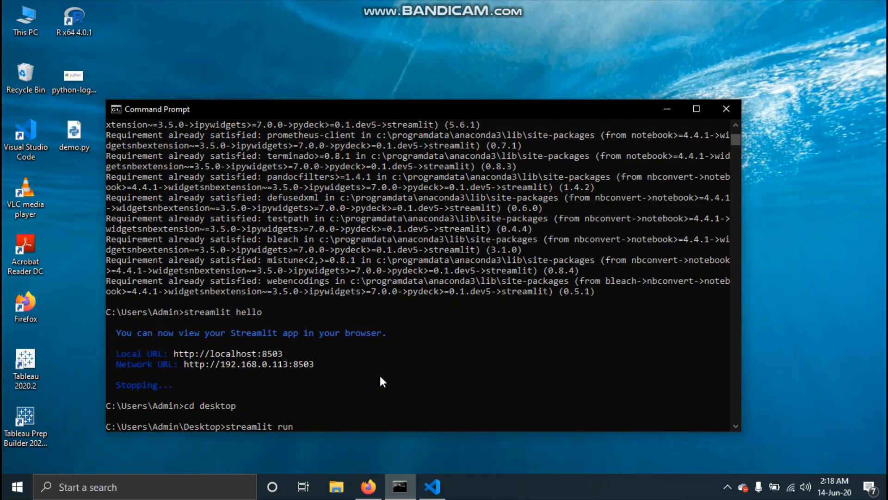
text(demo.py)
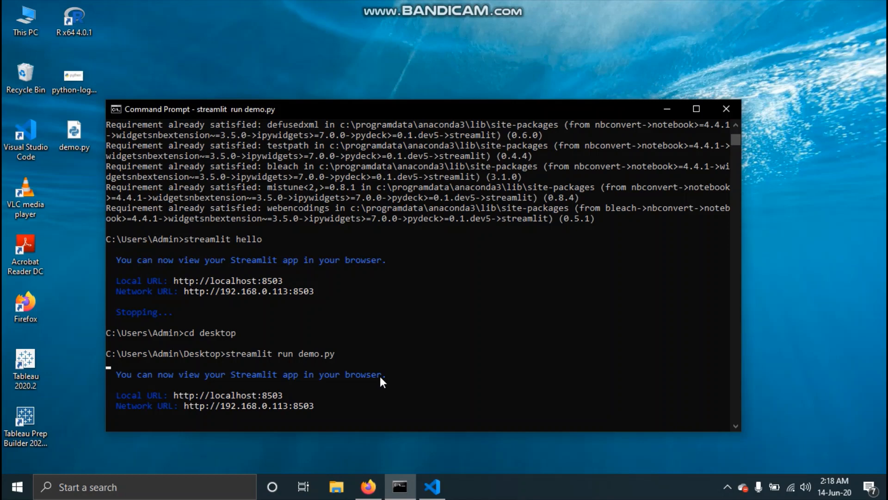
click(367, 487)
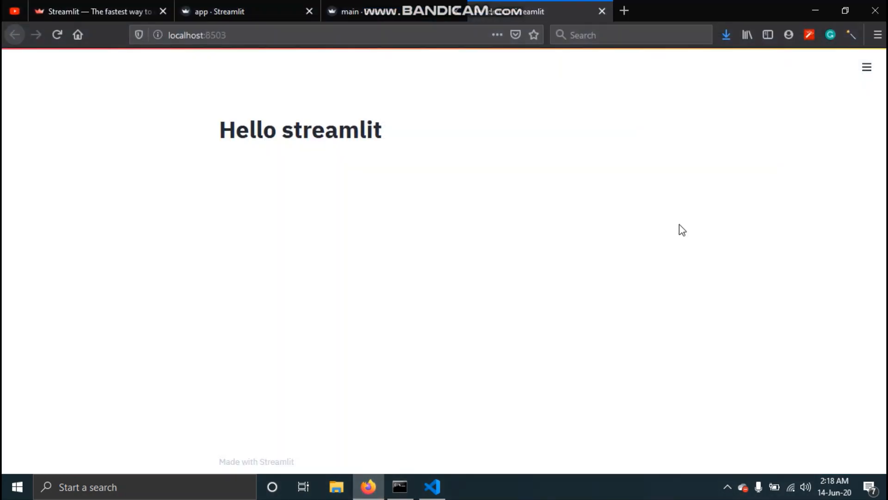
mouse_move(351, 153)
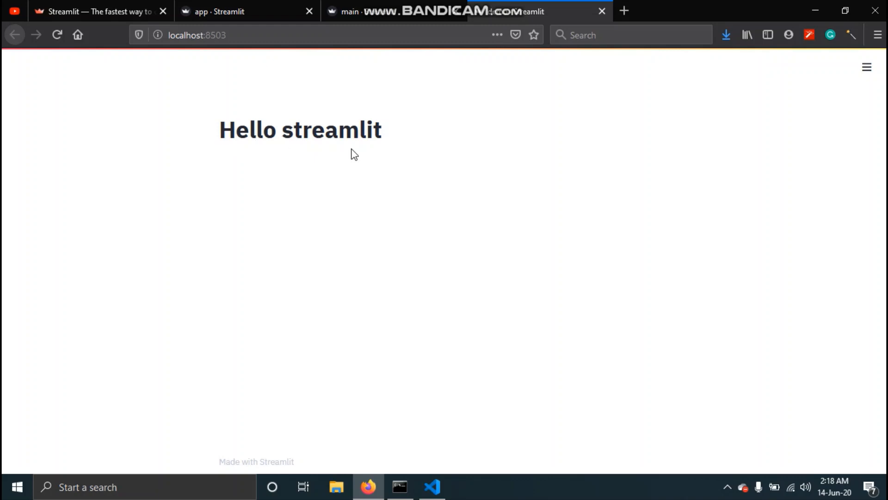
mouse_move(363, 156)
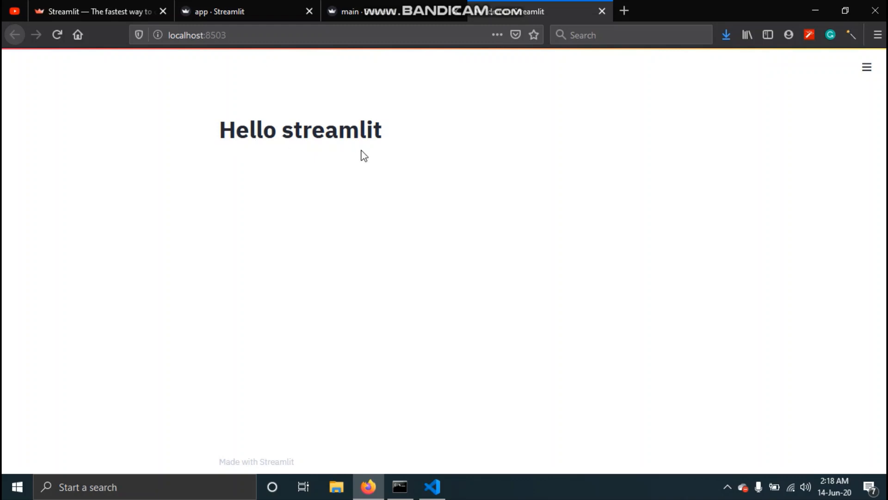